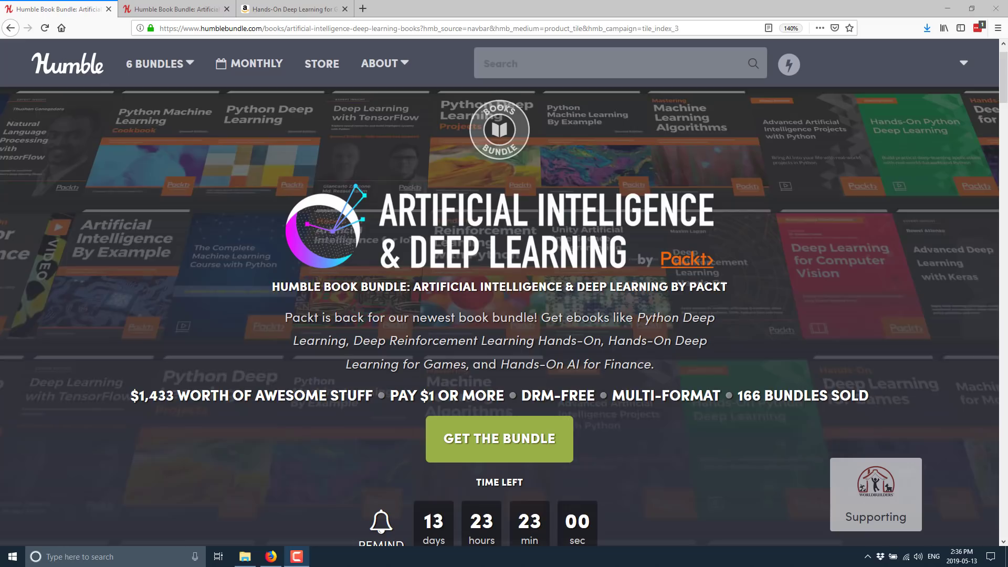
Scroll down past the bundle banner to the 'Pay $1 or more' tier titles.
scroll(down, 3)
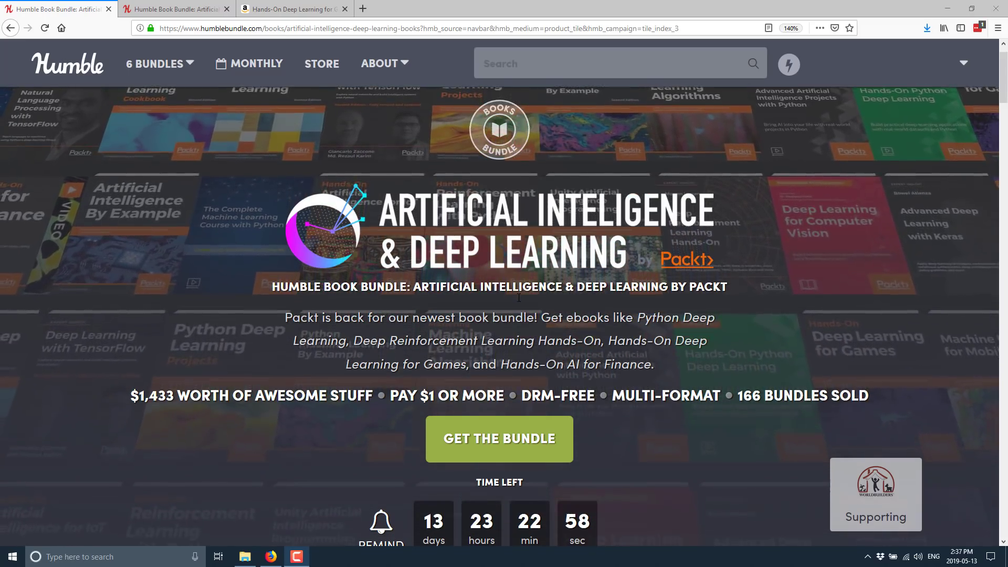
scroll(down, 3)
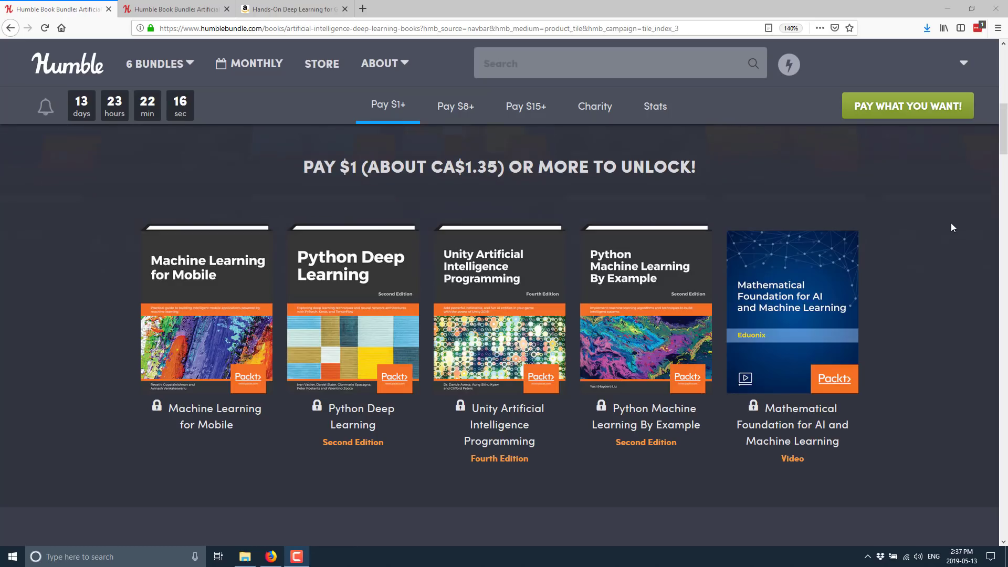
mouse_move(860, 301)
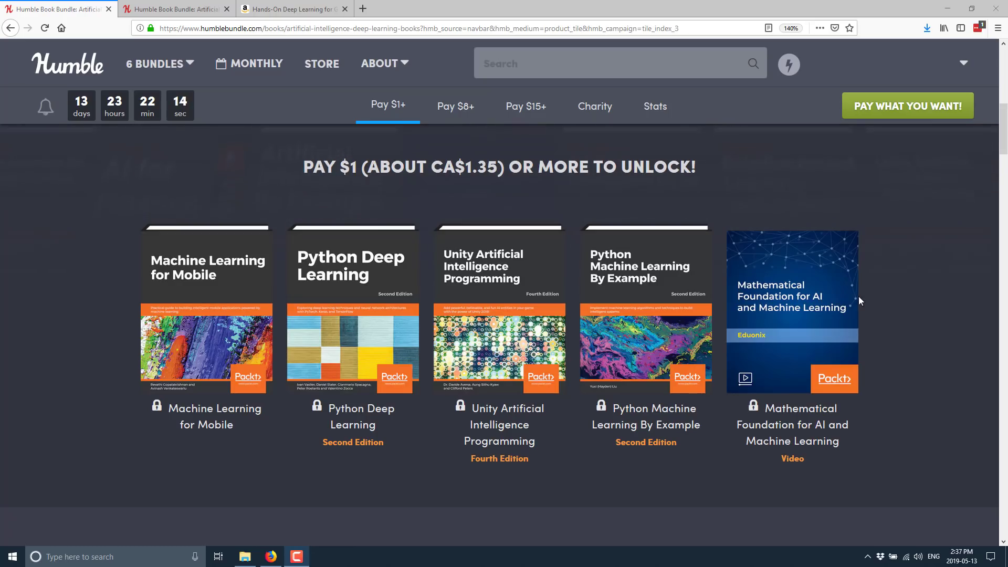
Jump to the $8 tier and look through its eight books and video courses.
scroll(down, 3)
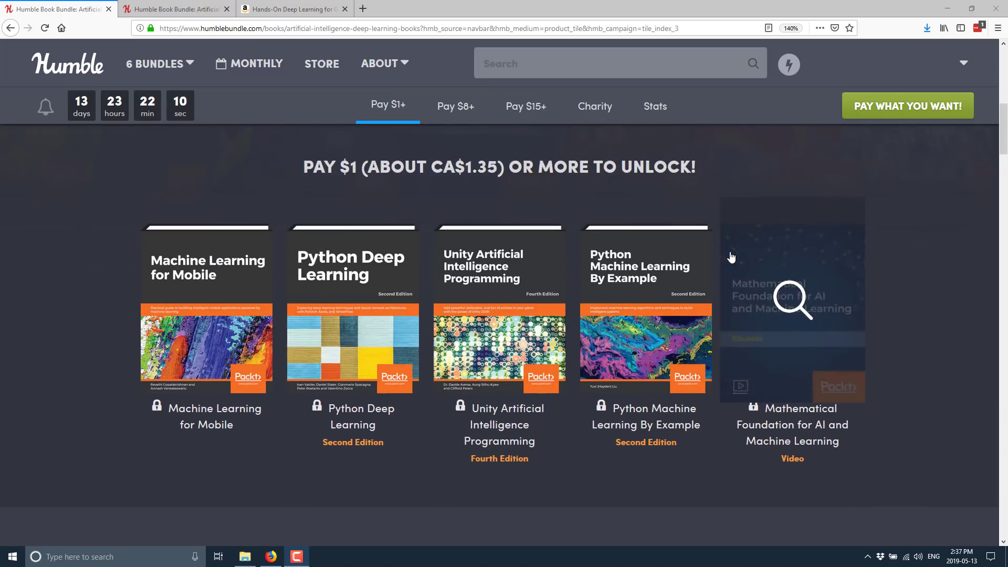
click(456, 106)
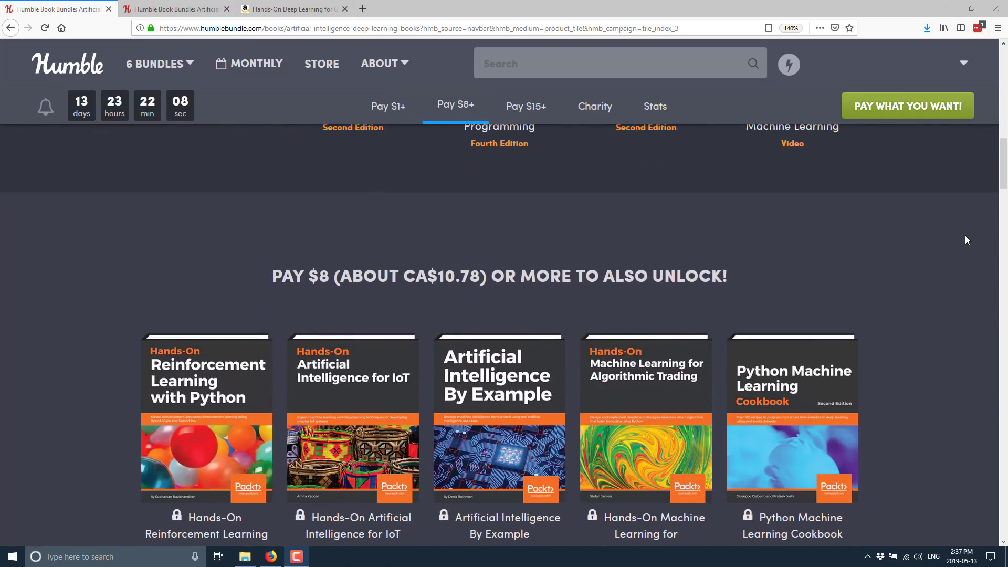
scroll(down, 3)
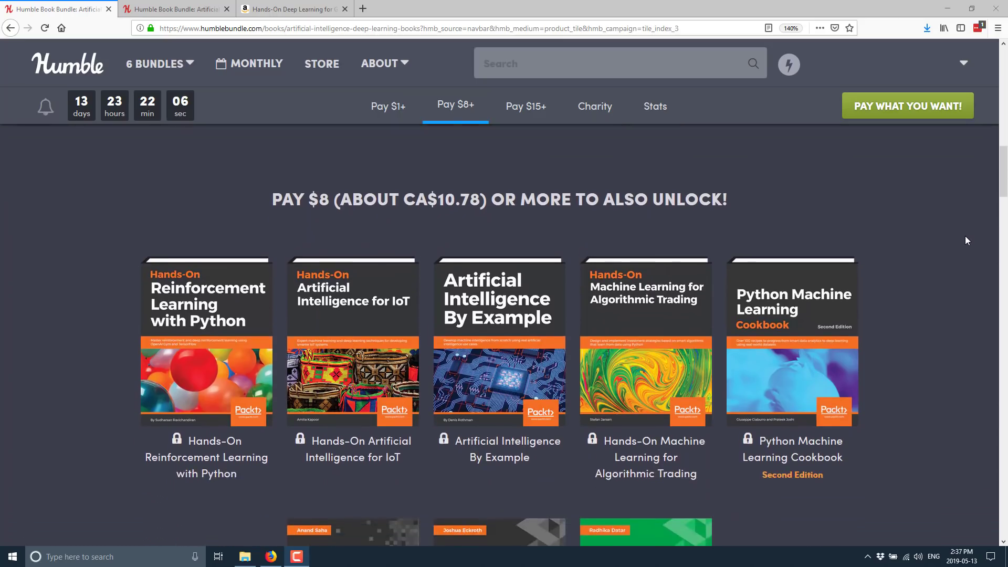
scroll(down, 3)
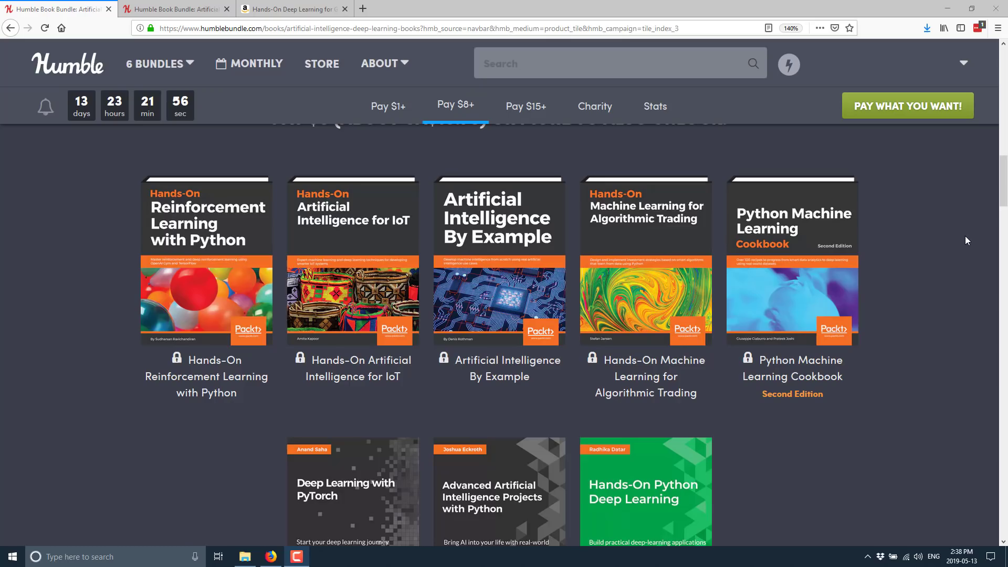
scroll(down, 3)
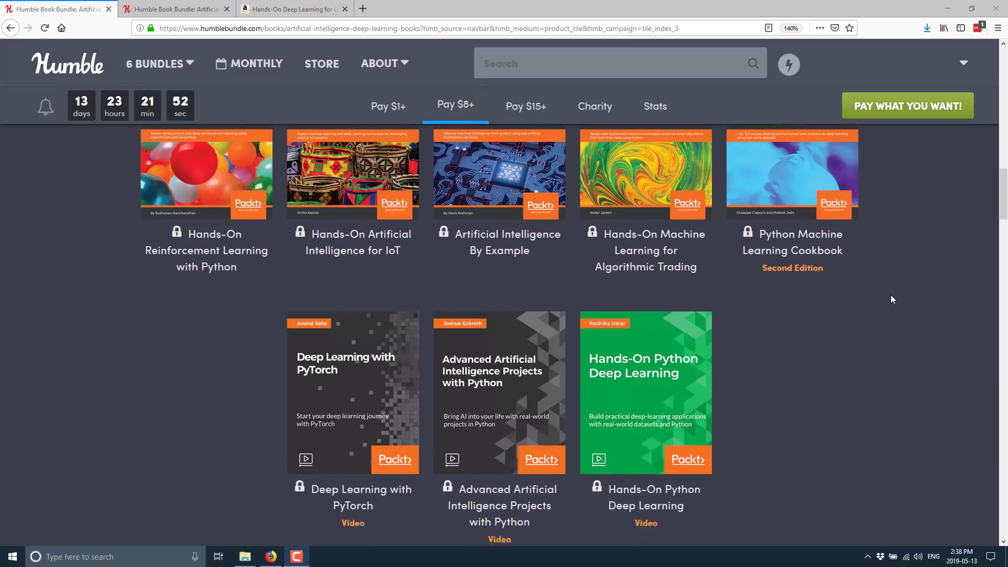
scroll(down, 3)
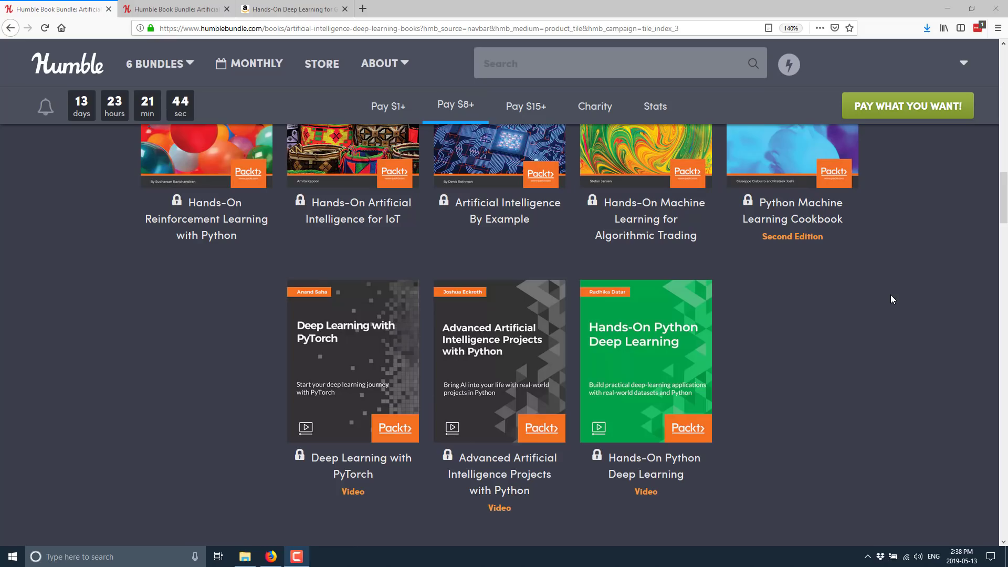
scroll(down, 3)
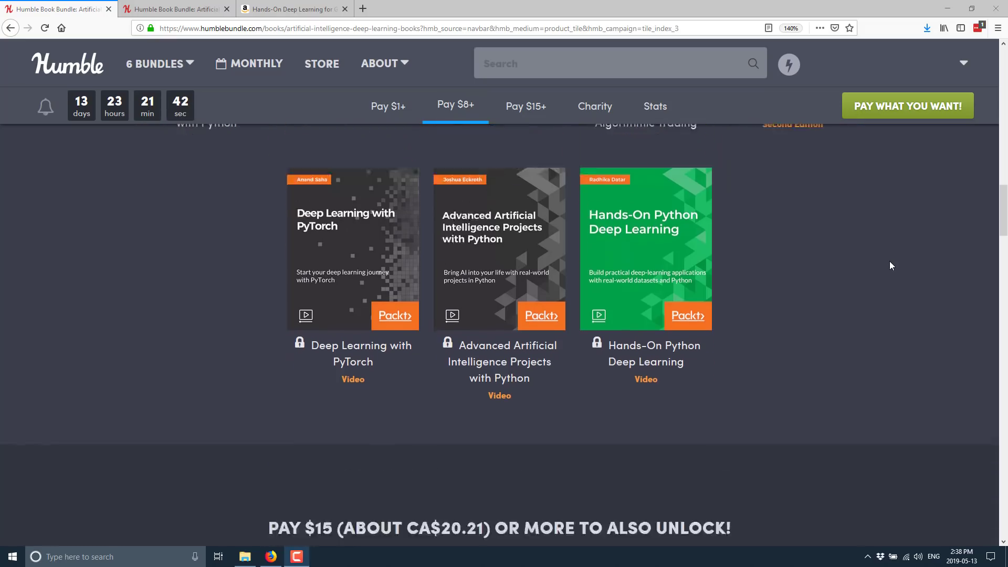
Jump to the $15 tier and review its twelve titles, then scroll back toward the $8 books.
click(526, 105)
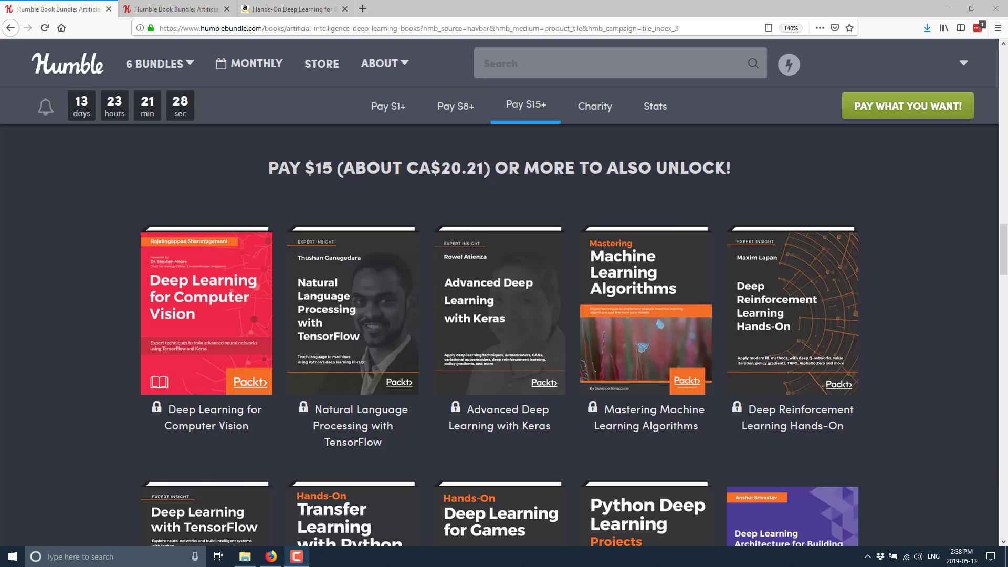
scroll(down, 3)
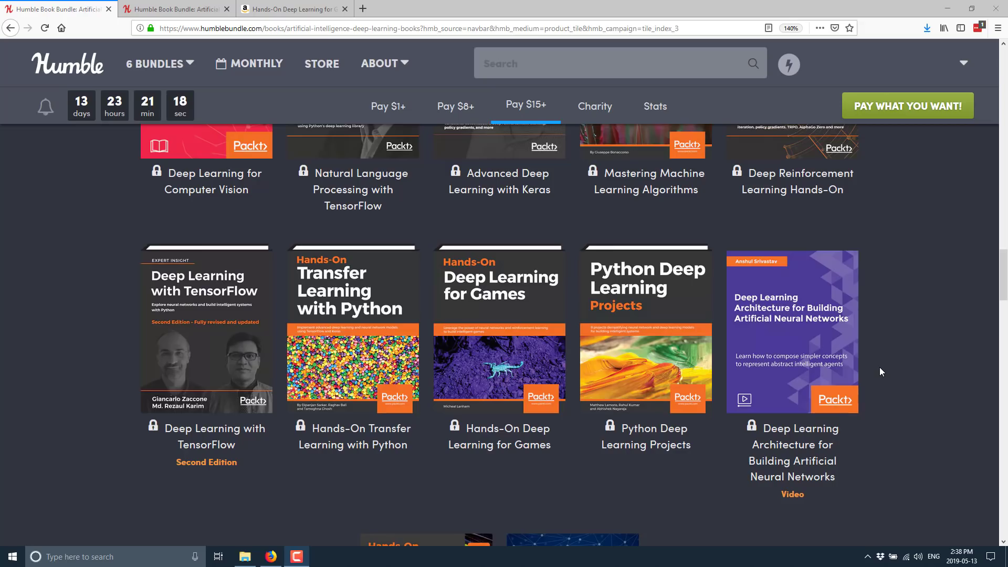
scroll(down, 3)
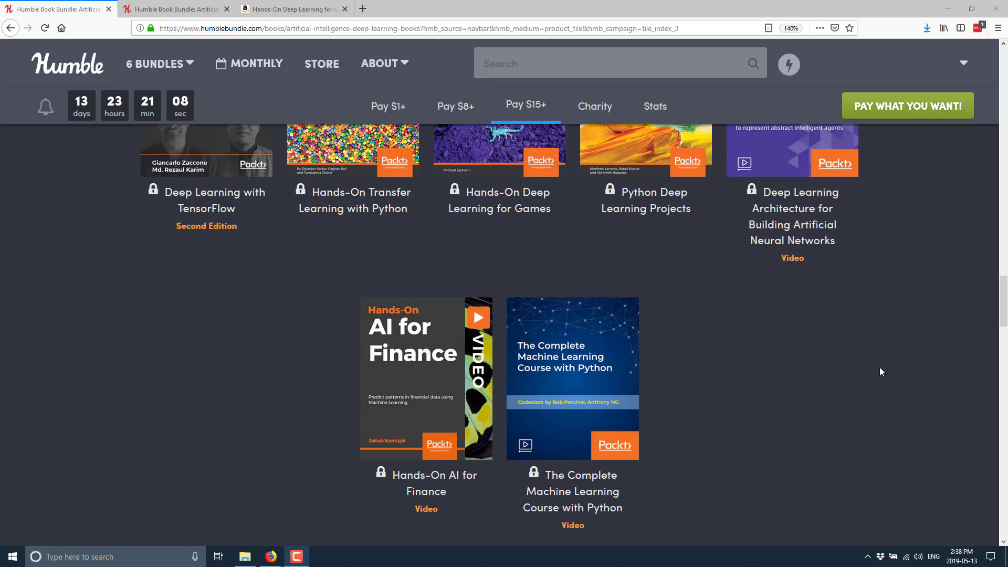
mouse_move(890, 350)
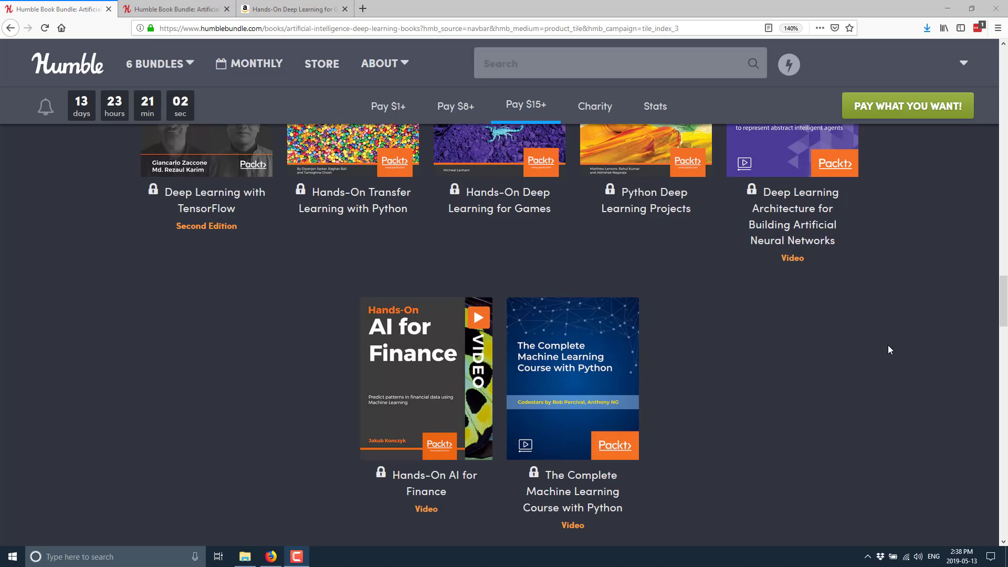
scroll(up, 3)
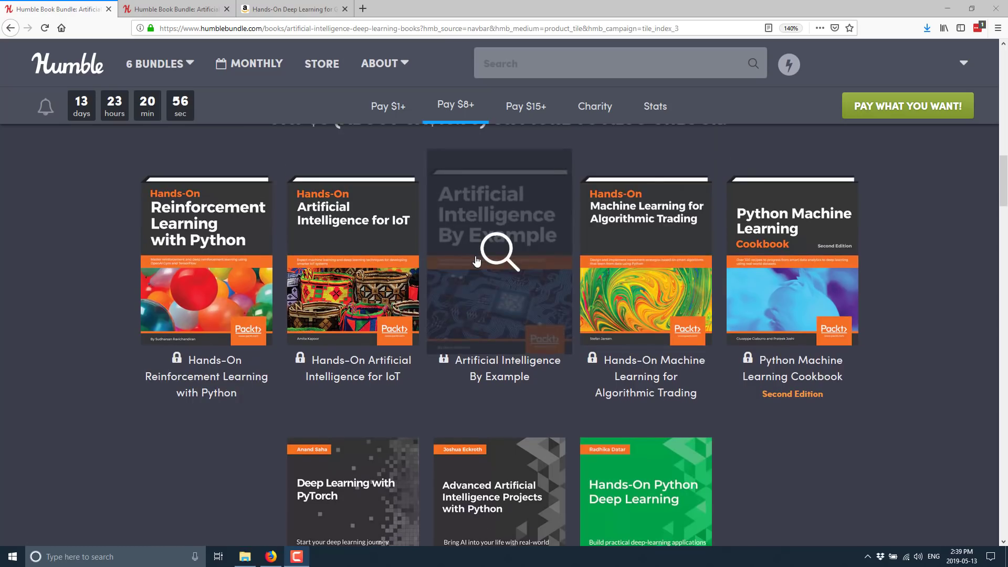
Return to the $1 tier and show details for Unity Artificial Intelligence Programming.
click(387, 105)
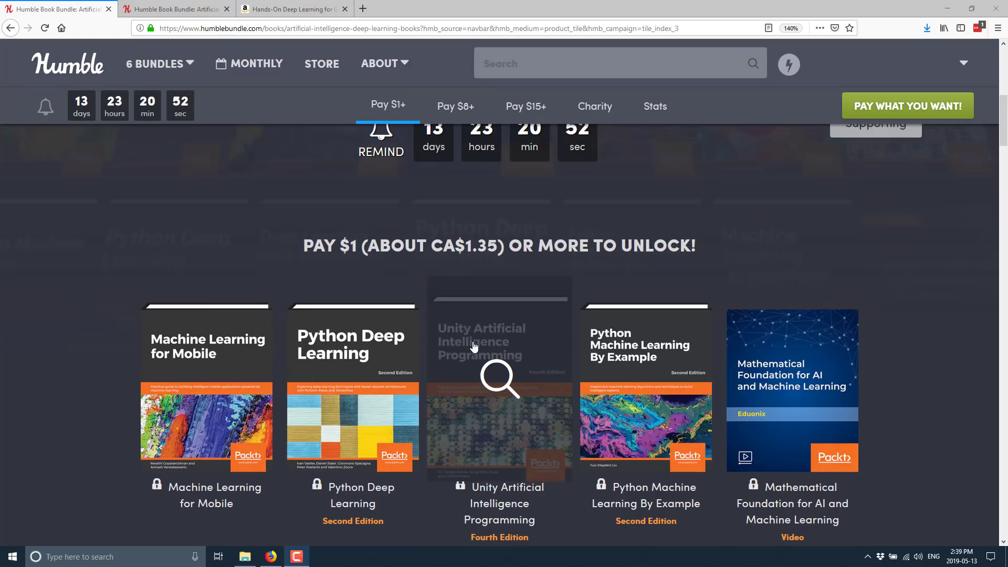
mouse_move(519, 358)
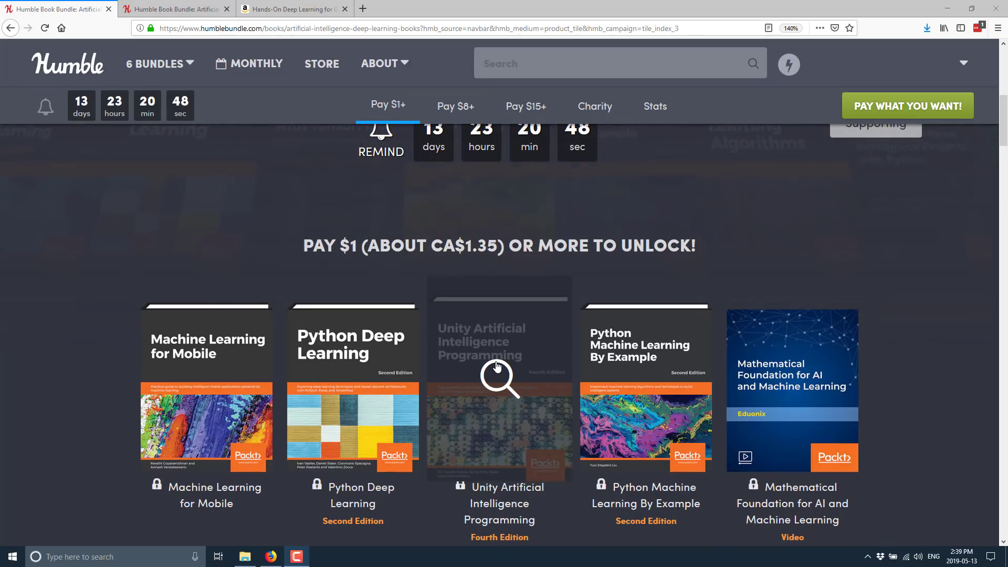
click(500, 379)
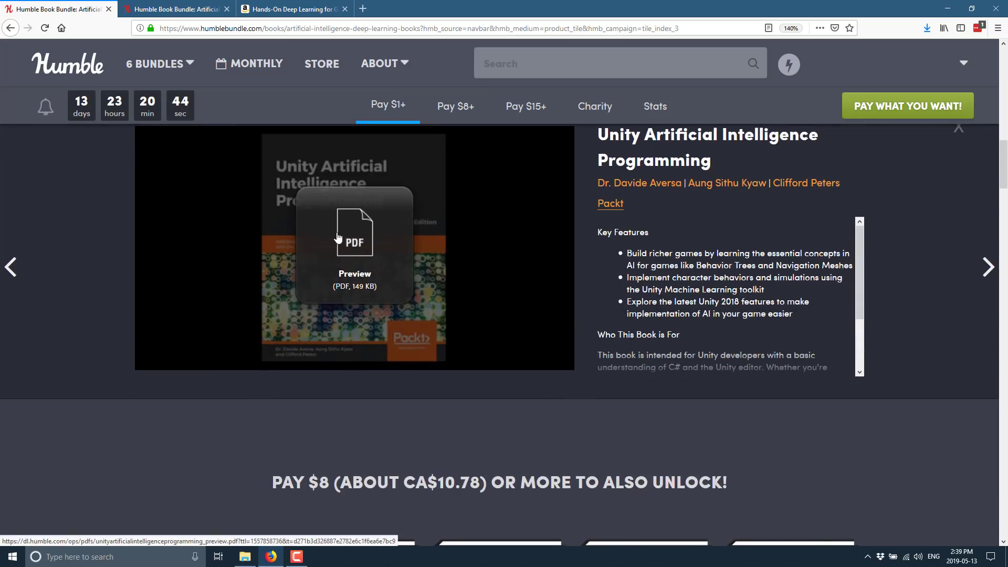
mouse_move(883, 266)
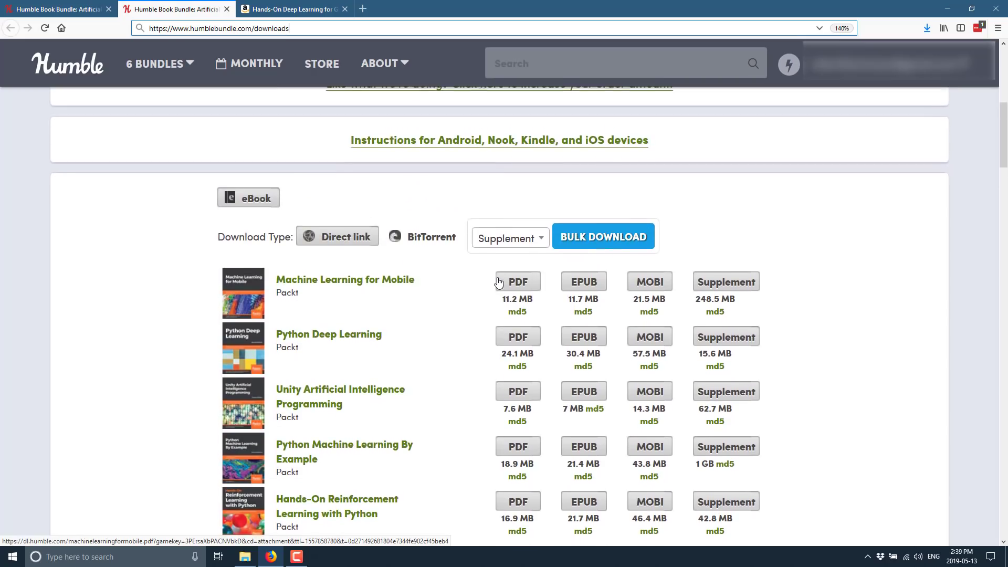
scroll(down, 3)
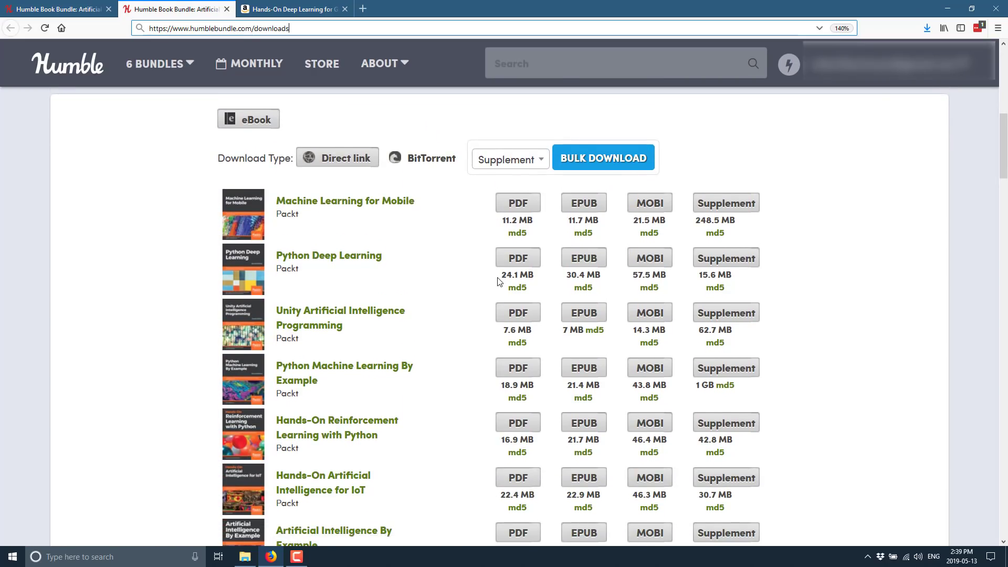
scroll(down, 3)
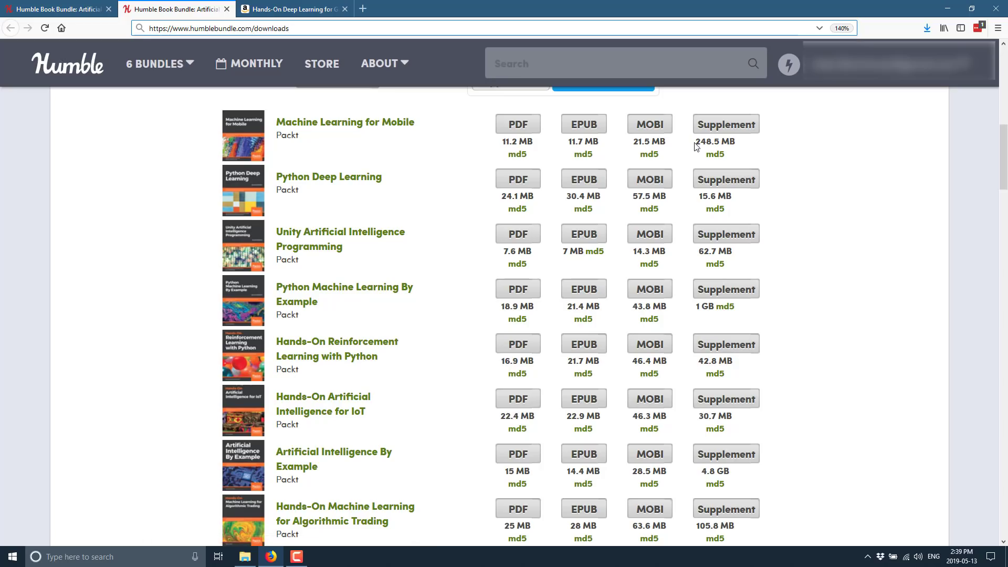
scroll(down, 3)
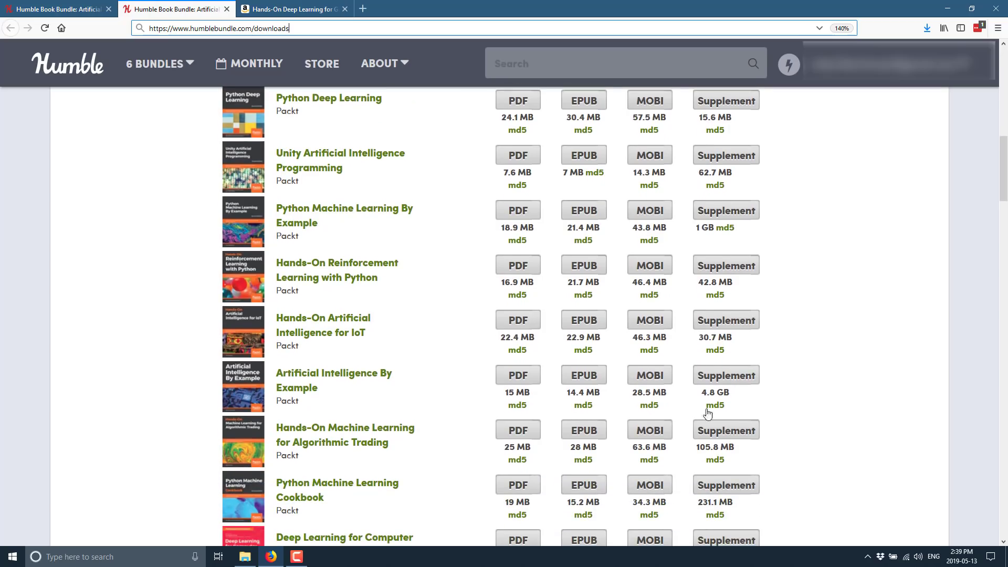
scroll(down, 3)
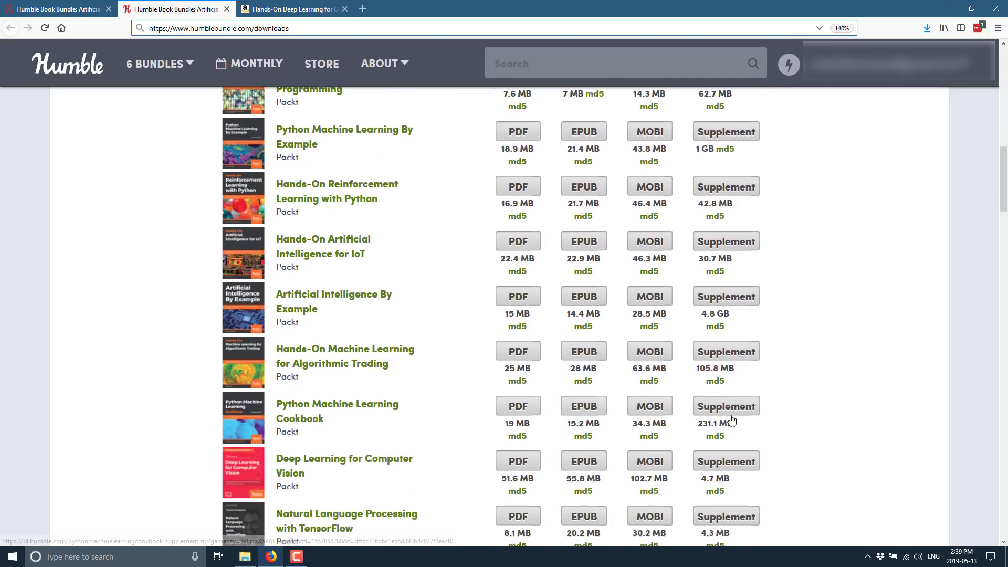
scroll(down, 3)
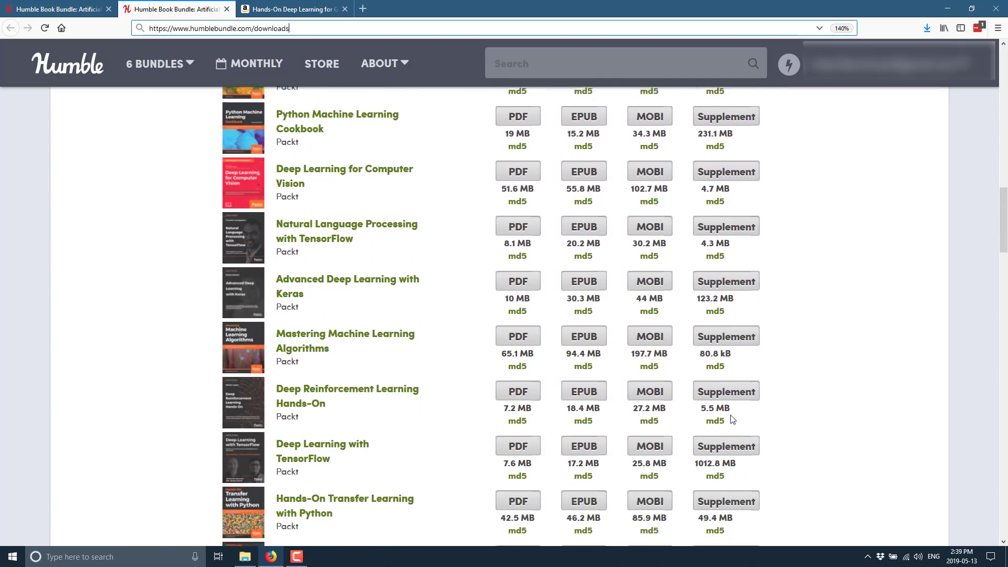
scroll(down, 3)
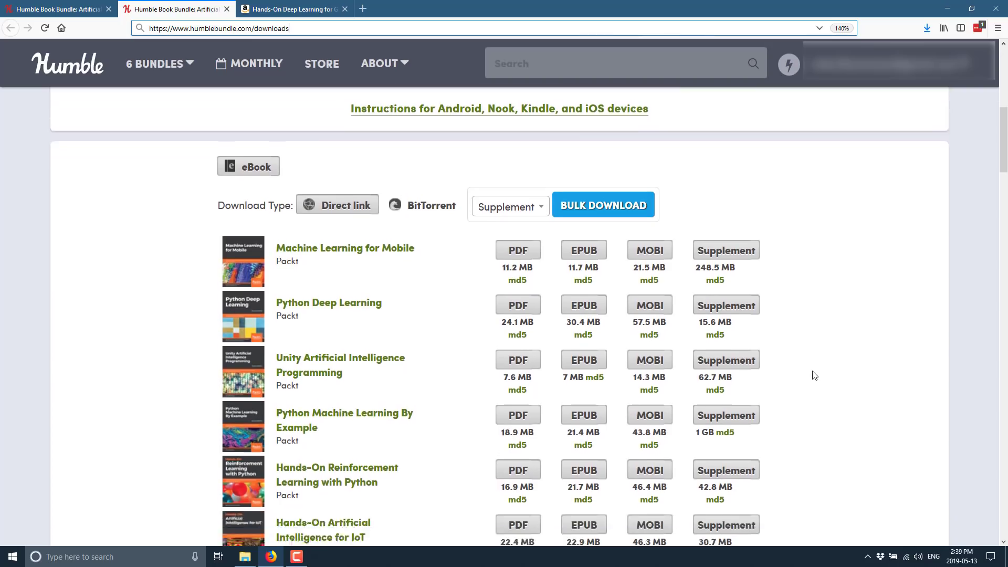
scroll(down, 3)
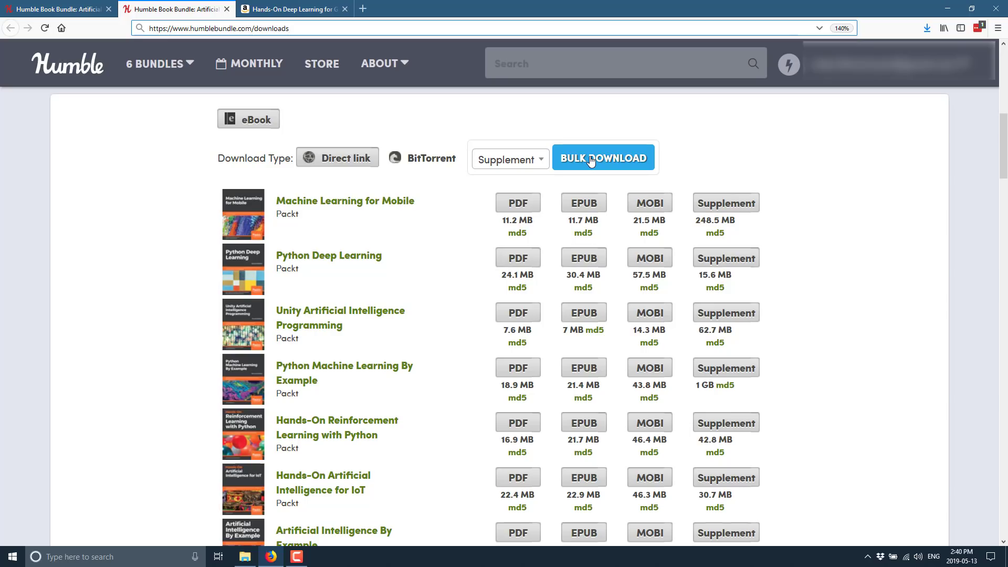
mouse_move(552, 409)
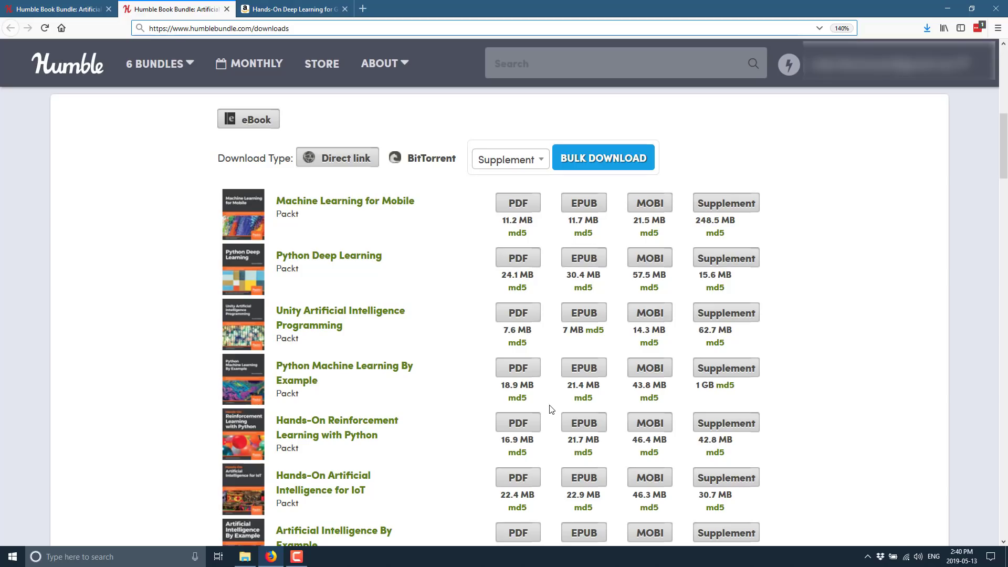
click(305, 8)
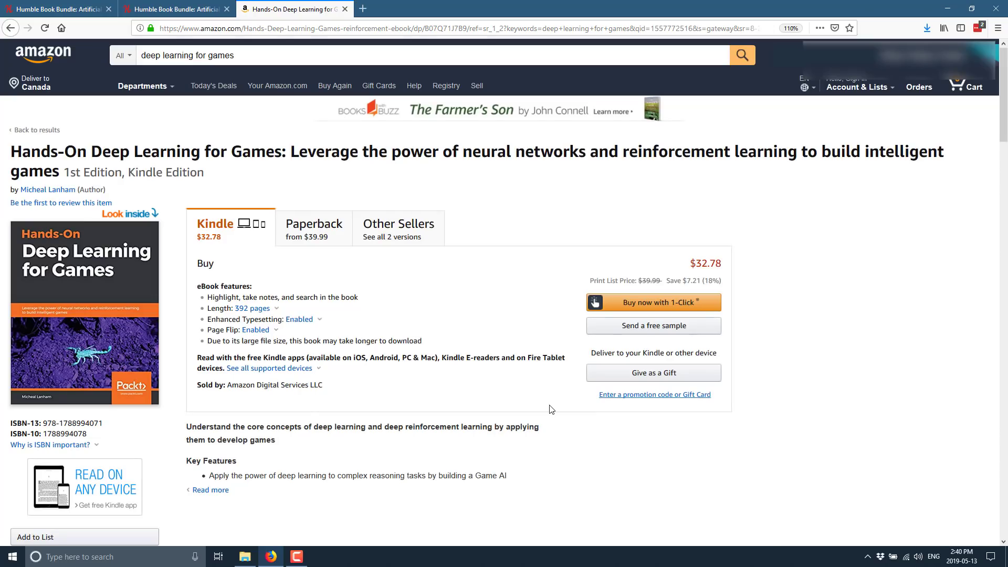
mouse_move(140, 294)
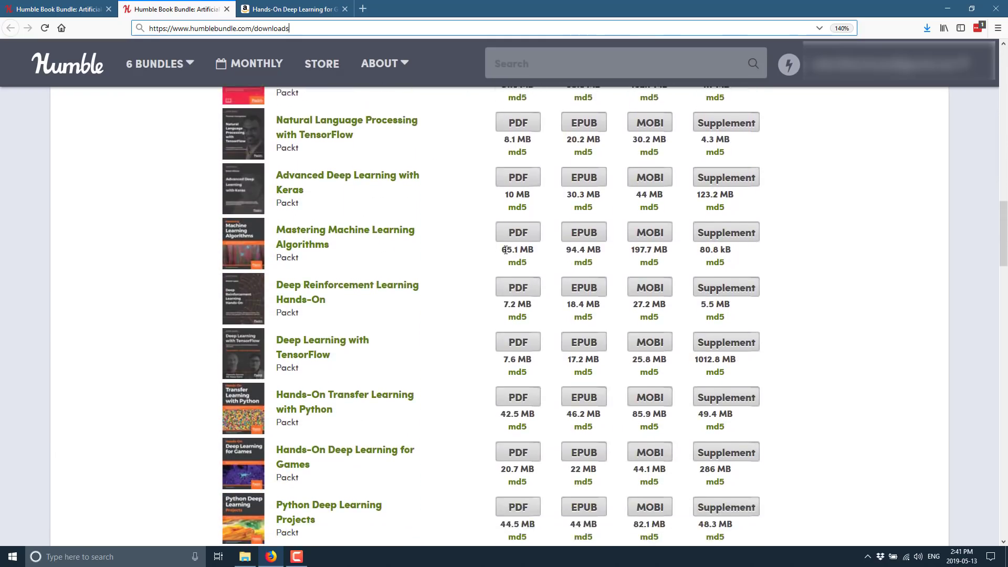
Scroll the downloads list up and back to the sale page's $8 tier videos.
scroll(down, 3)
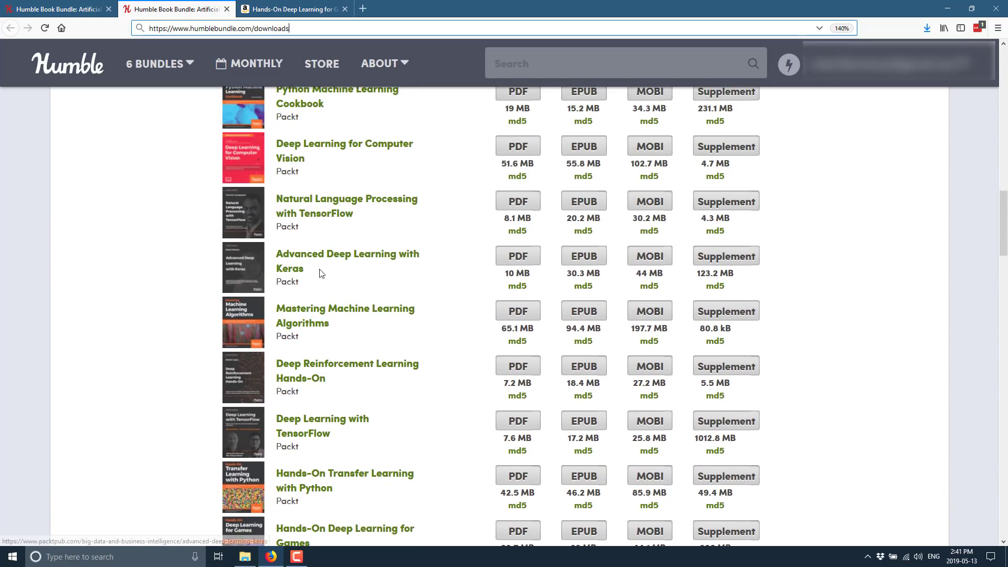
scroll(up, 3)
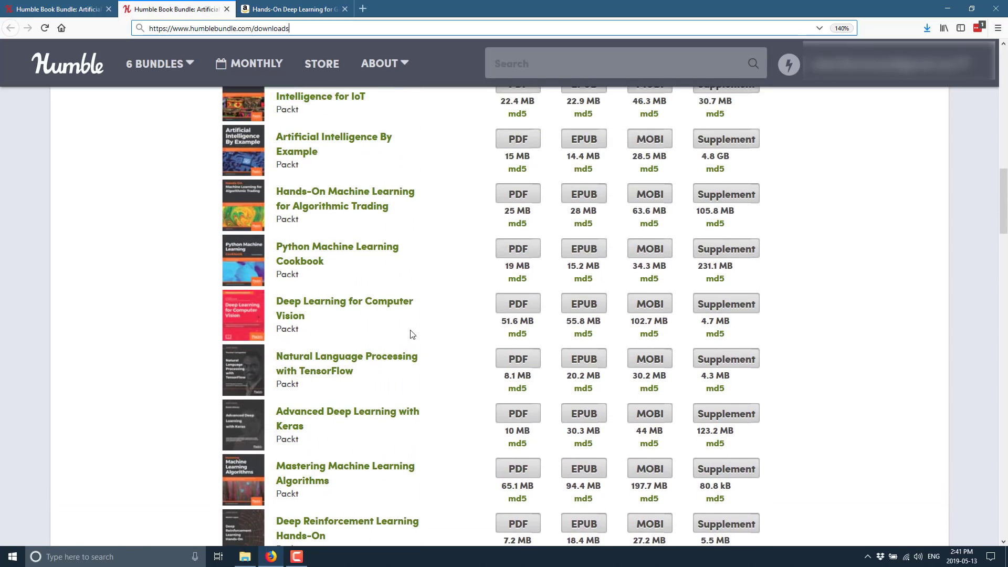
scroll(up, 3)
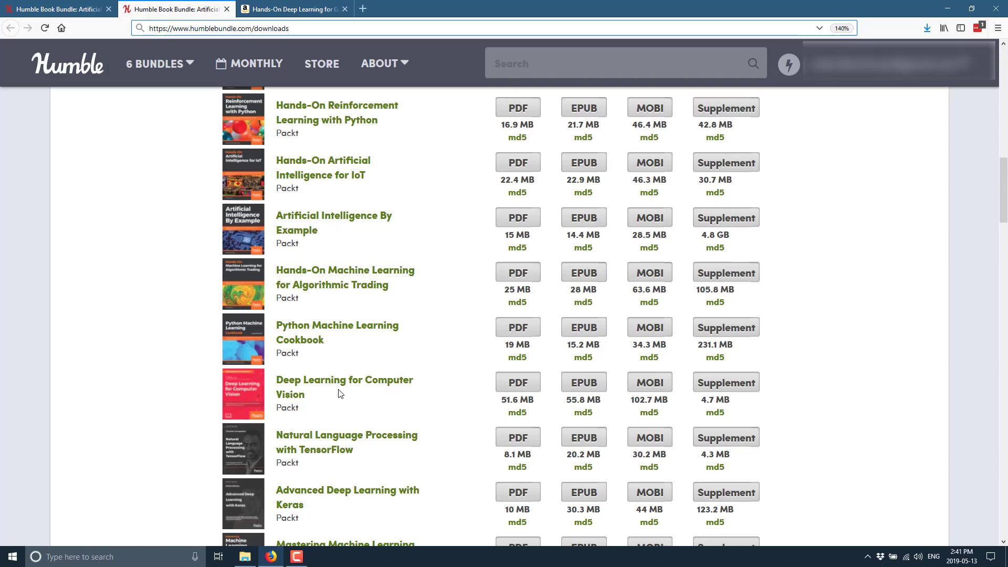
scroll(up, 3)
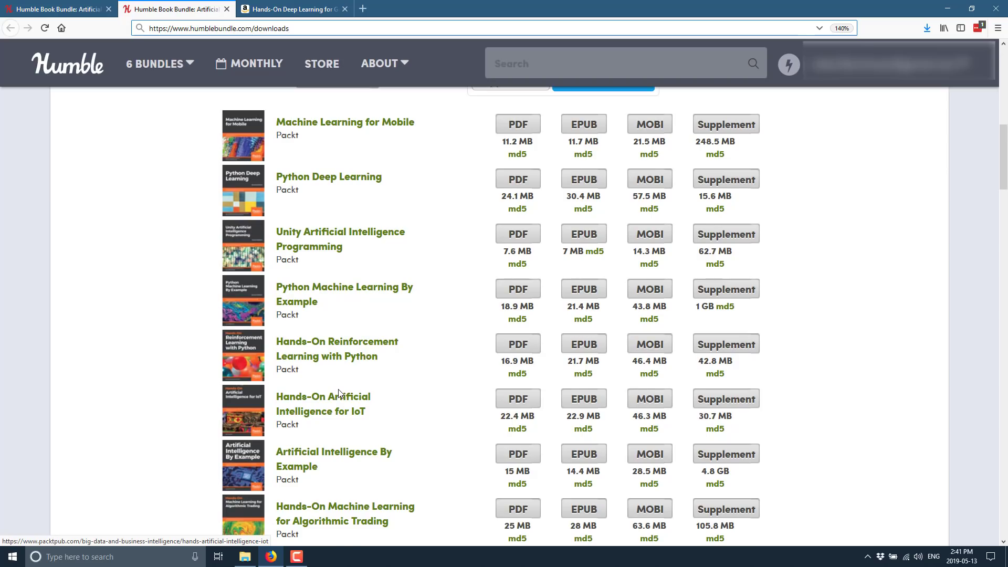
scroll(down, 3)
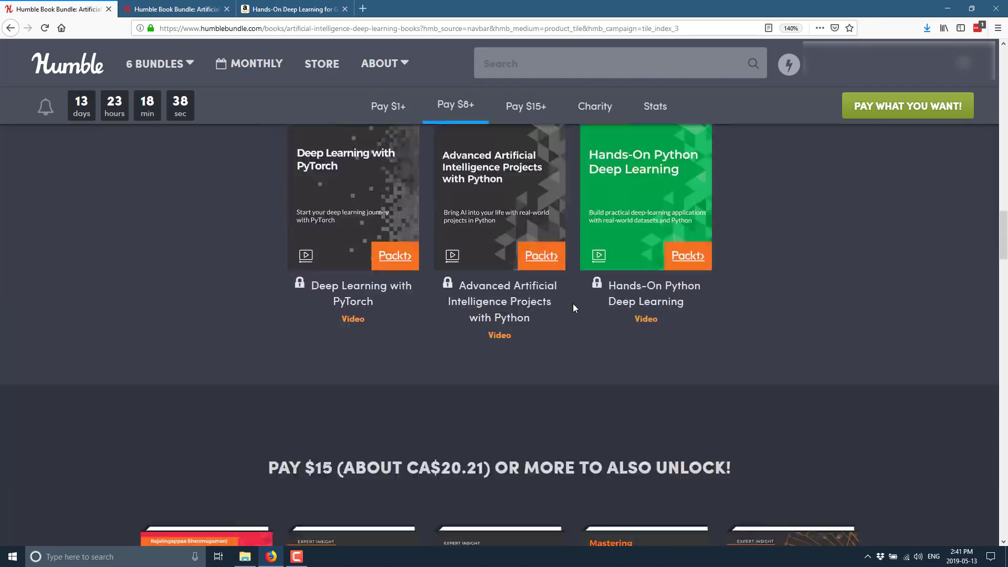
Show the bundle's Support Charity section featuring Worldbuilders.
click(595, 107)
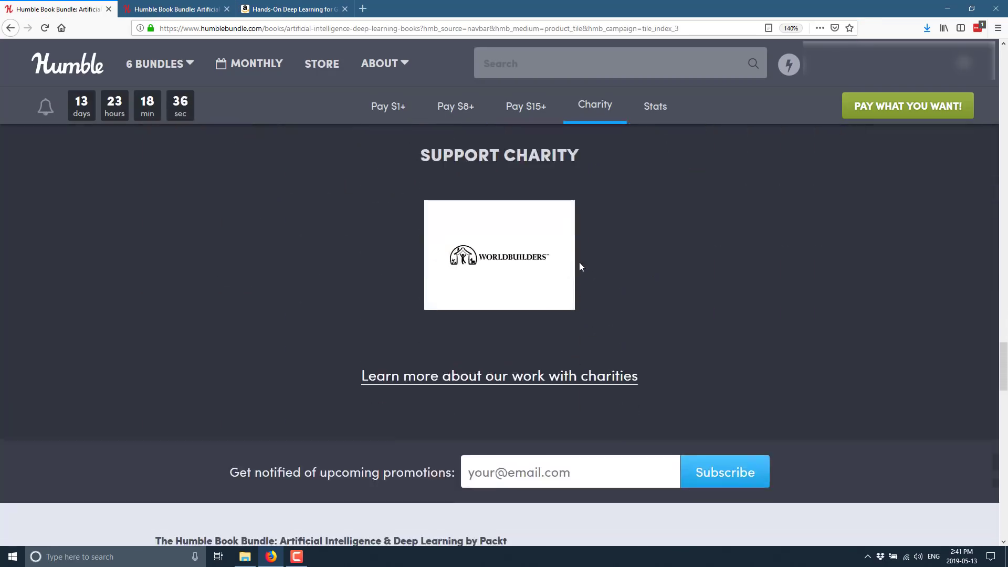
mouse_move(495, 265)
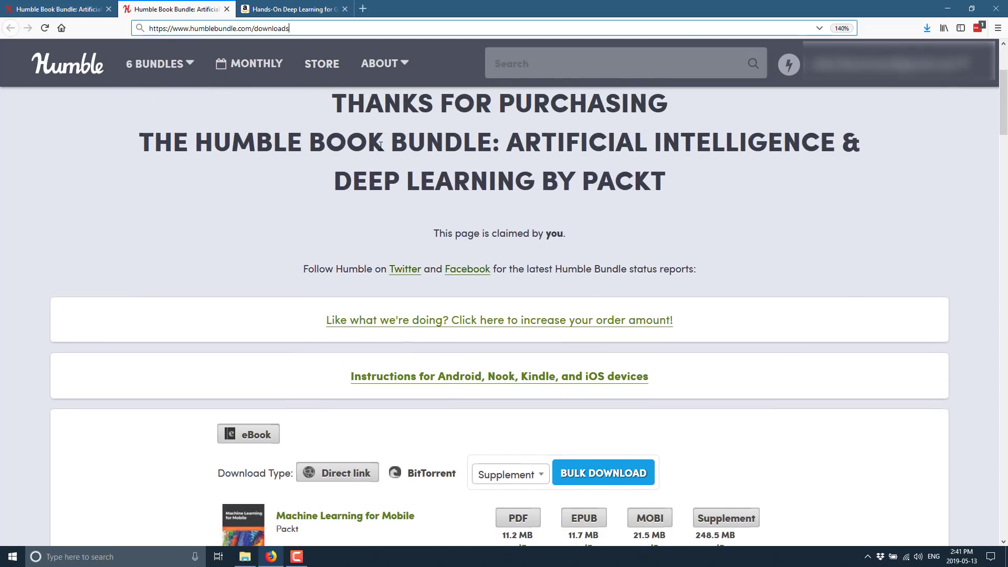
mouse_move(662, 158)
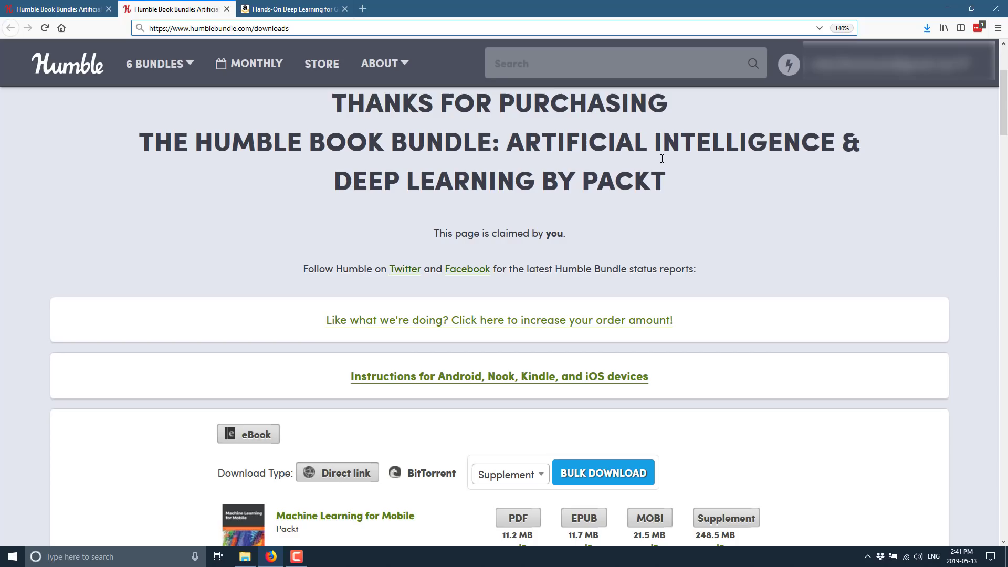
Glance at the Amazon listing, then return to the sale page's banner showing 200 bundles sold.
scroll(down, 3)
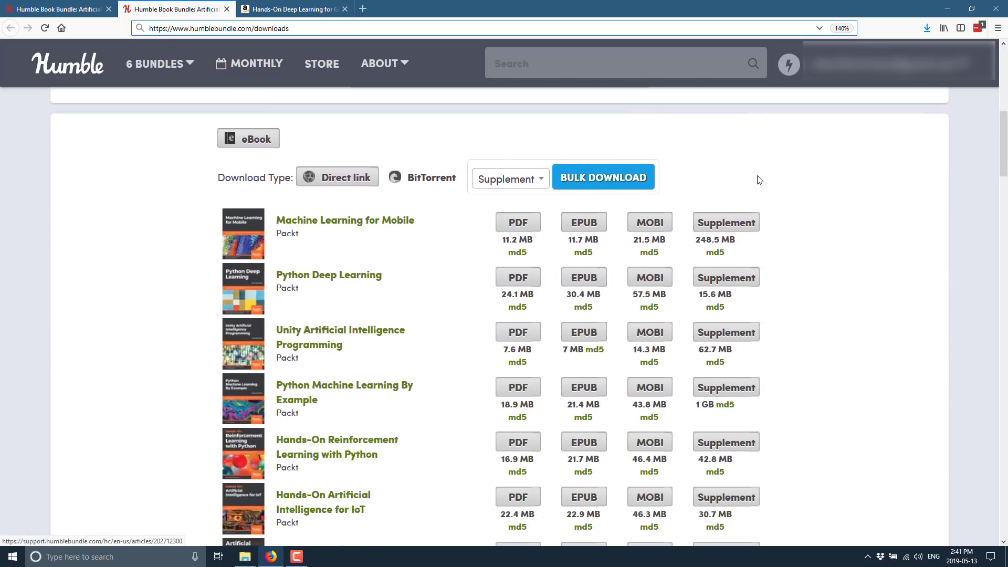
scroll(down, 3)
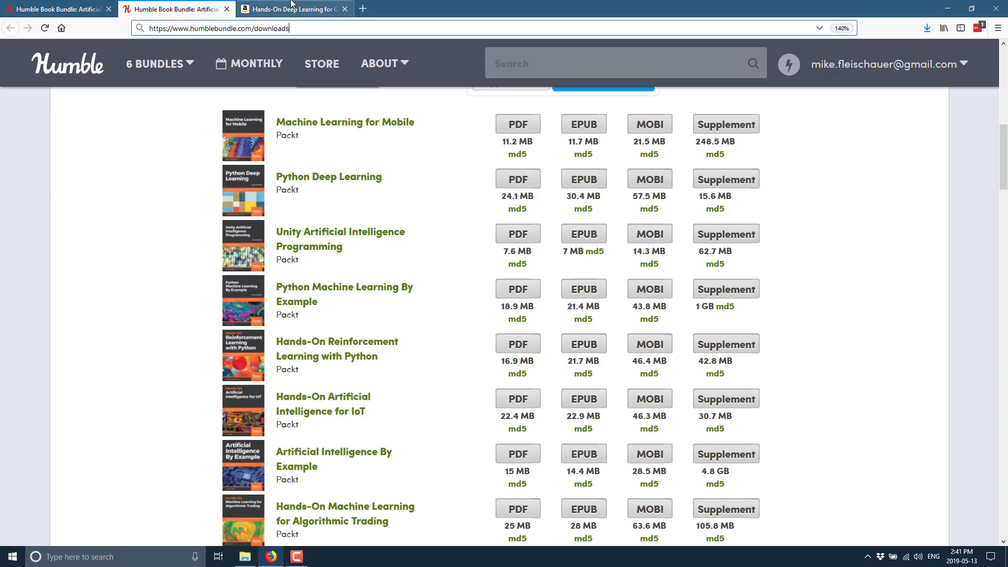
click(298, 9)
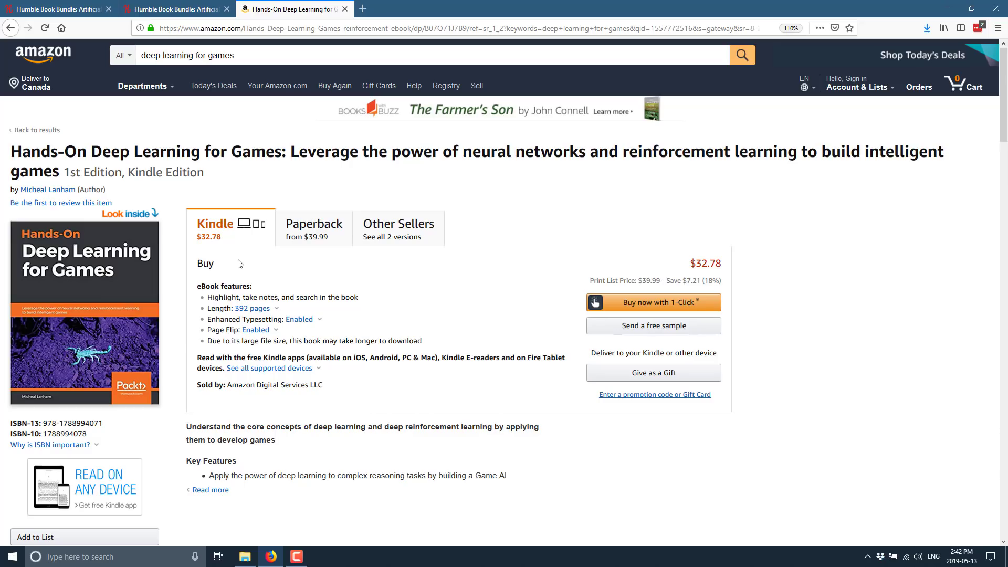
click(58, 9)
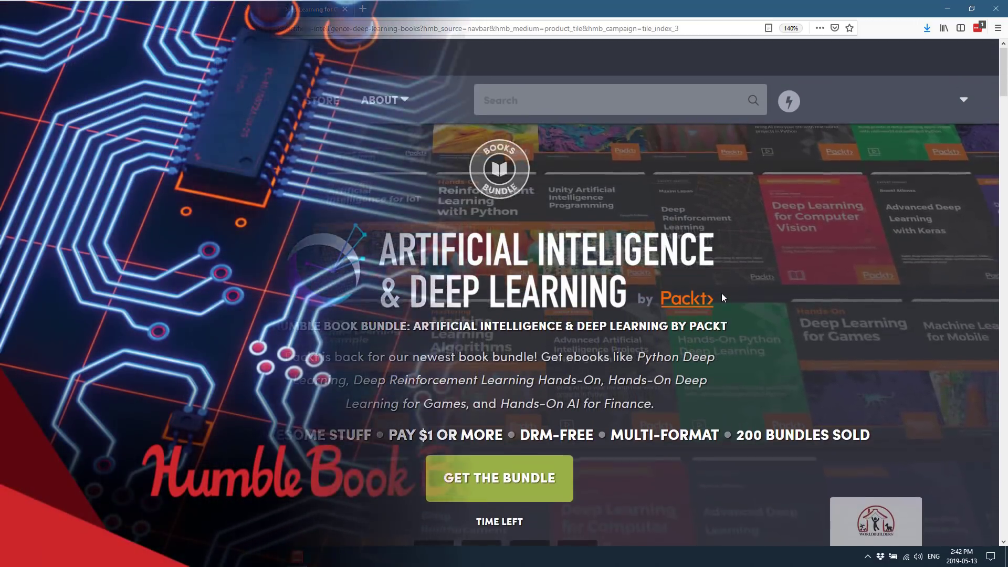
scroll(down, 3)
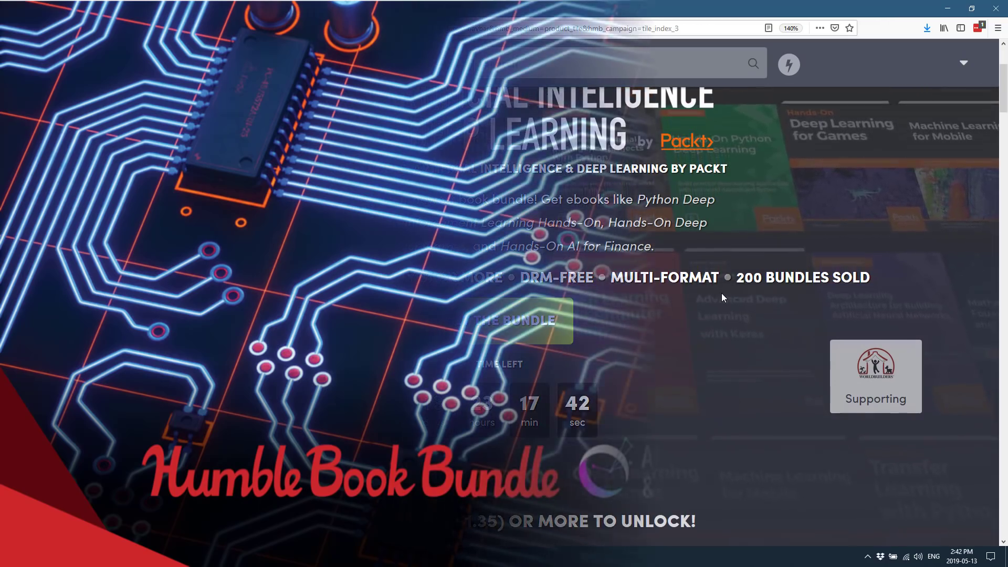